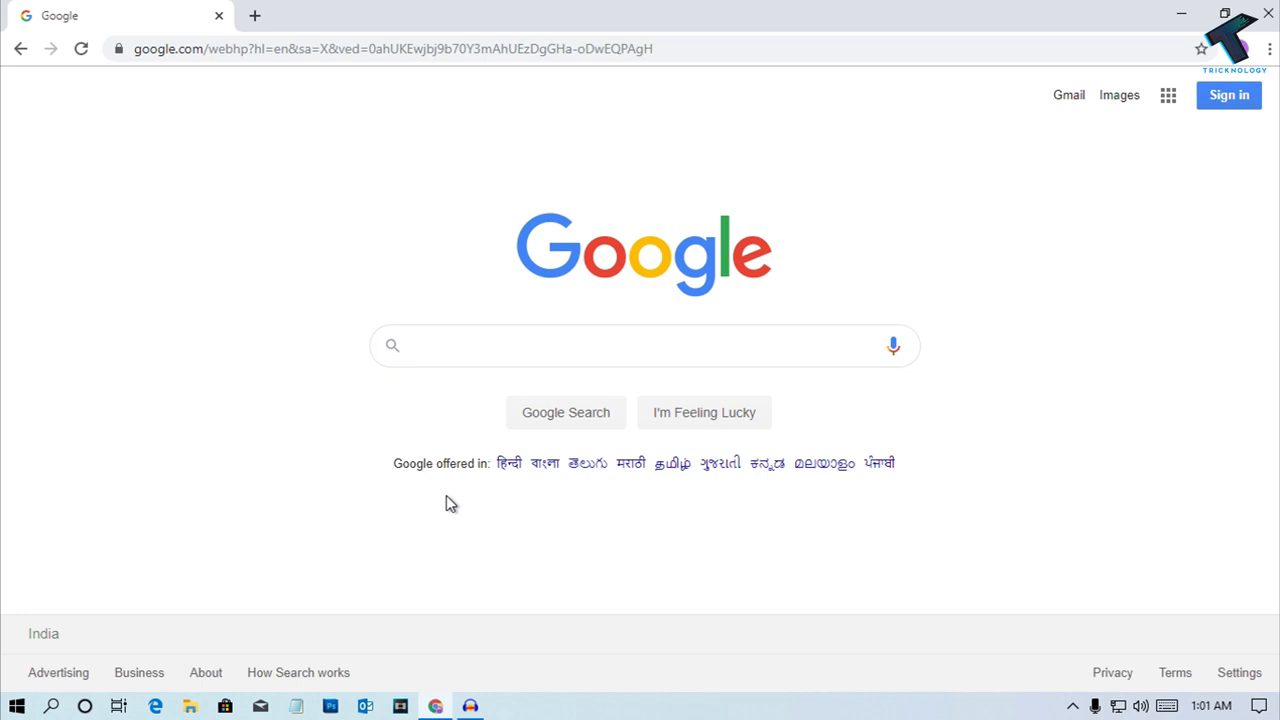
mouse_move(440, 500)
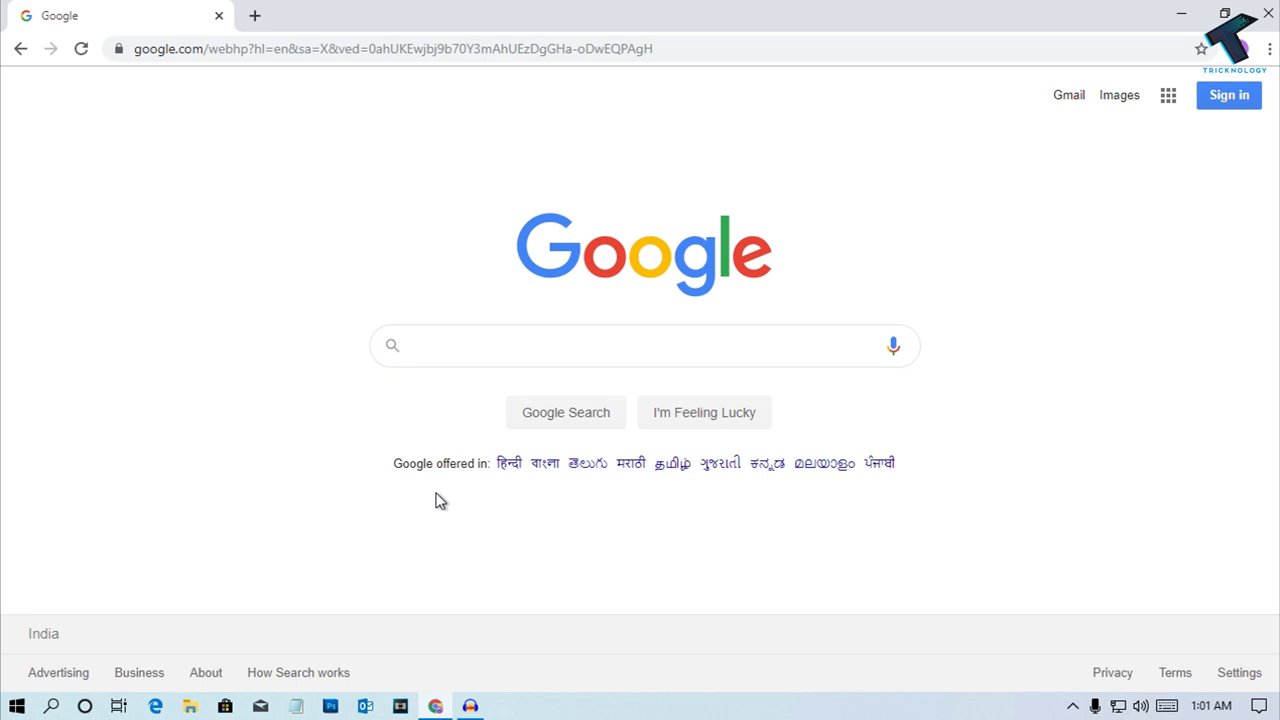
mouse_move(1270, 48)
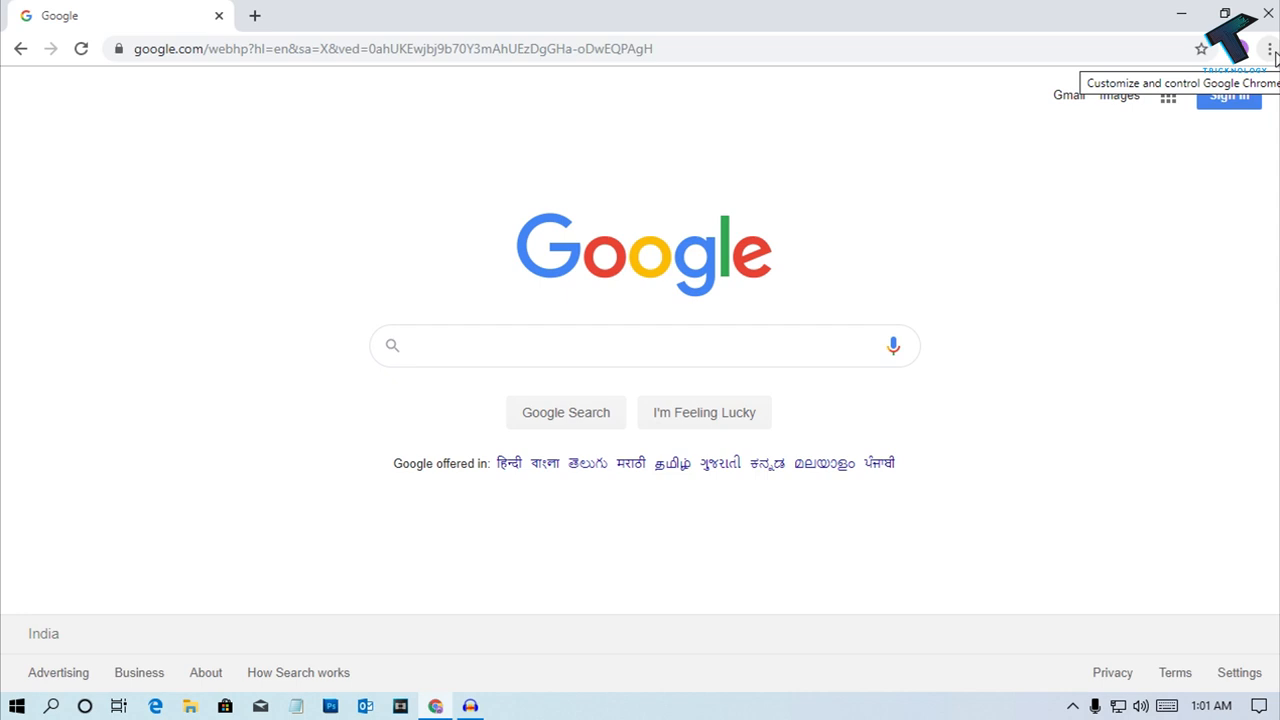
Step: Reach Chrome's Advanced settings and bring the System section's hardware acceleration option into view
click(1268, 48)
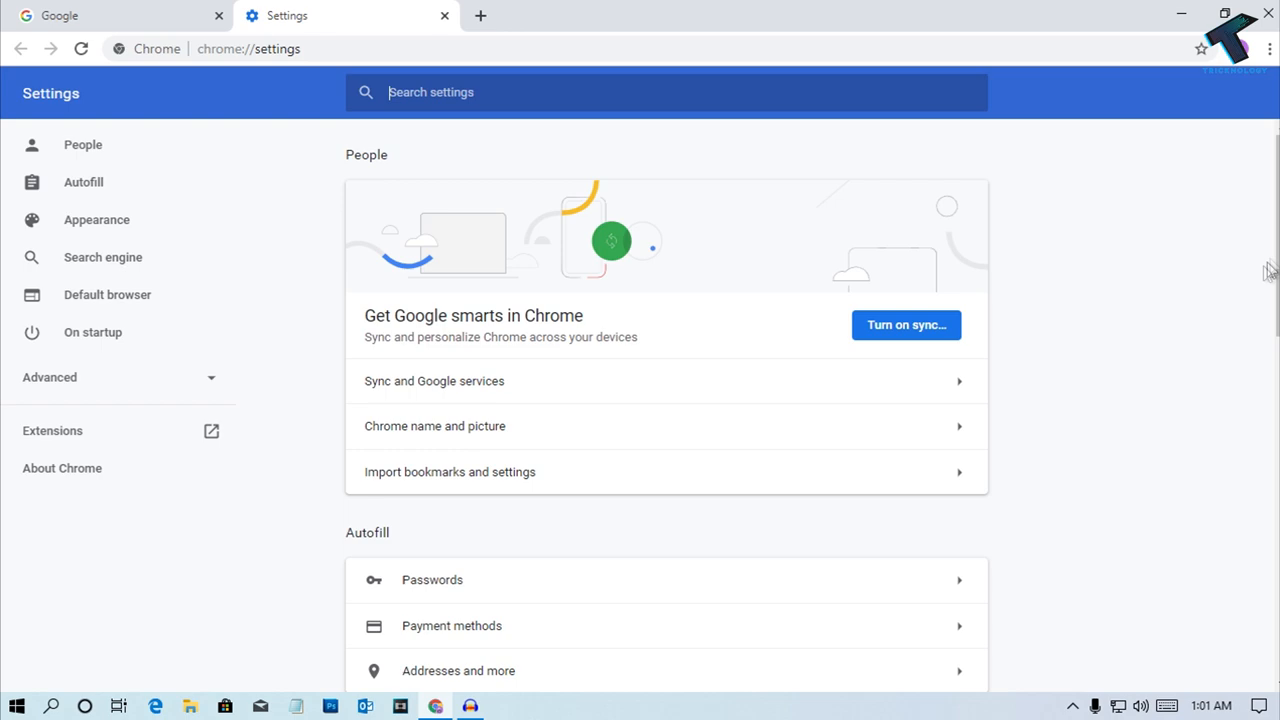
click(48, 376)
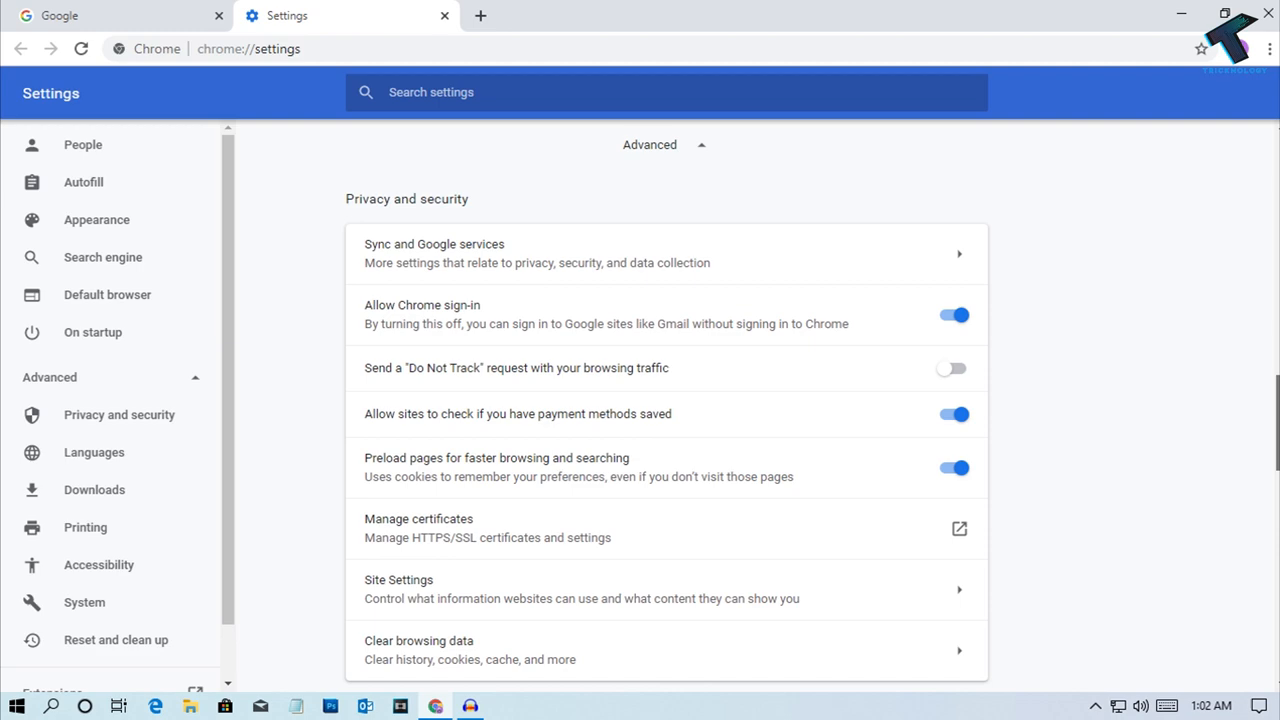
scroll(down, 3)
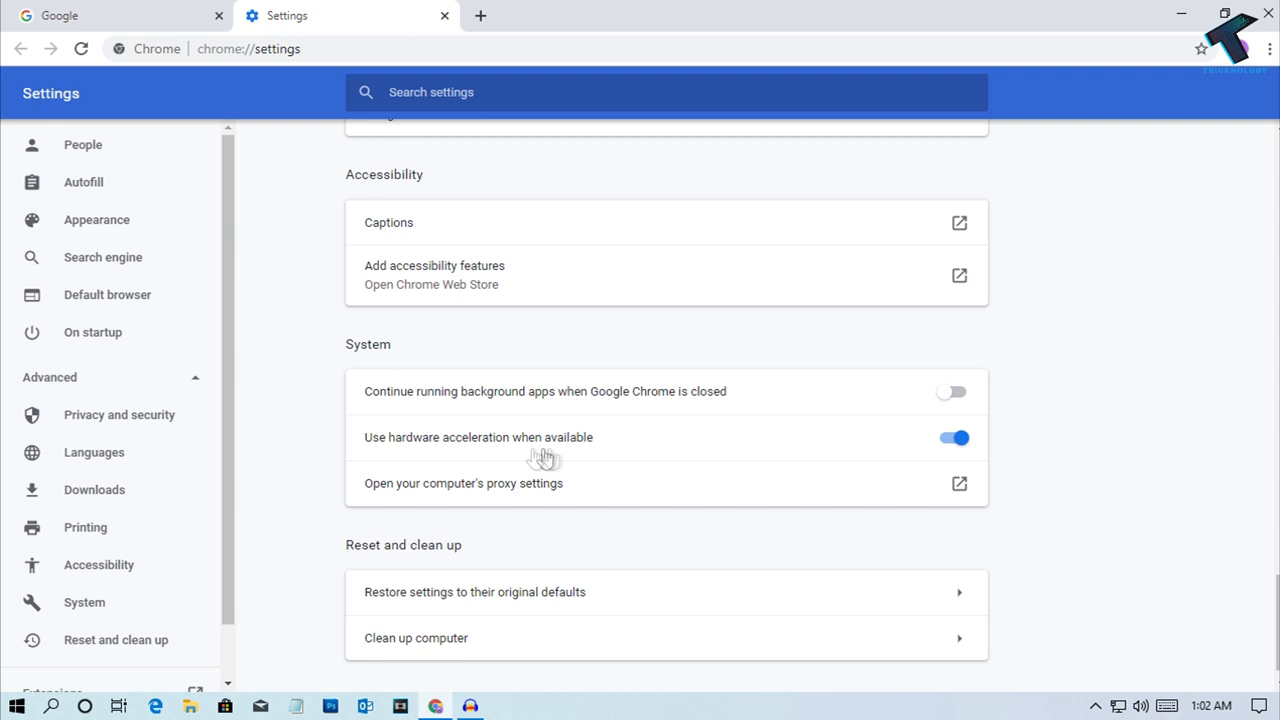